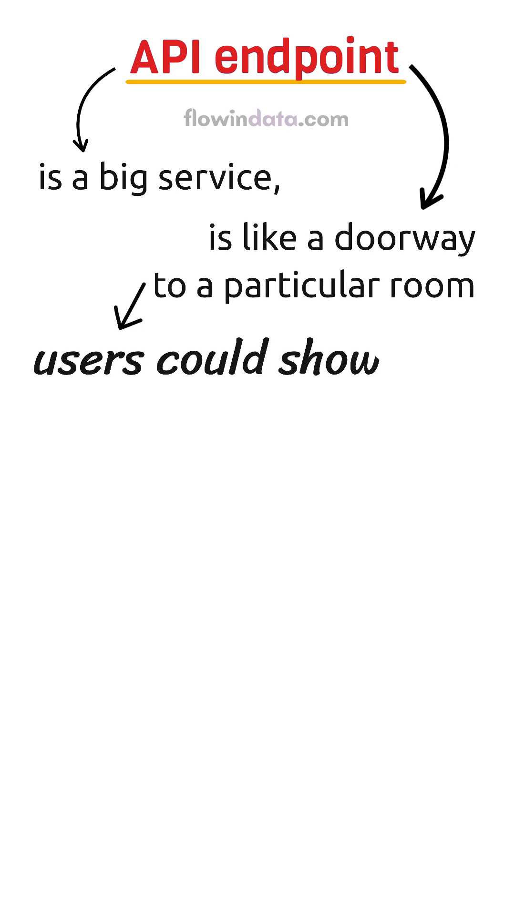
text(a list of users.)
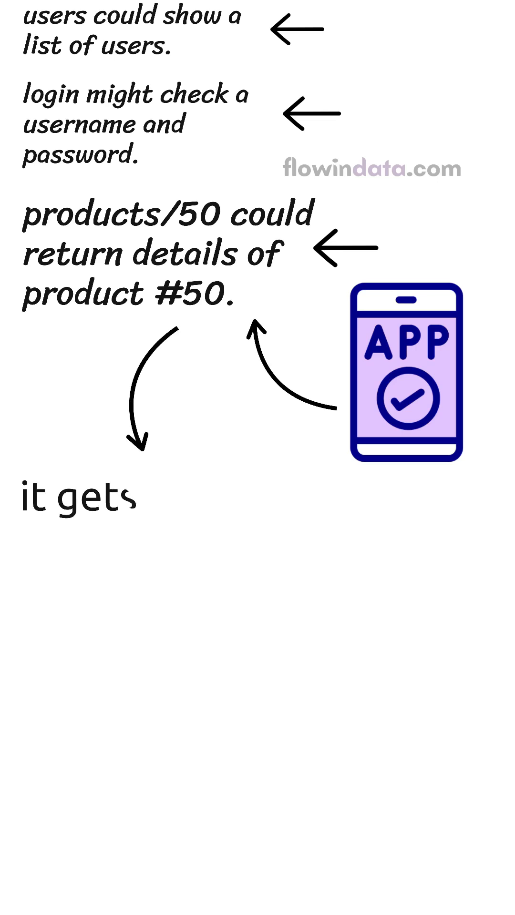
text(data it needs to work prop)
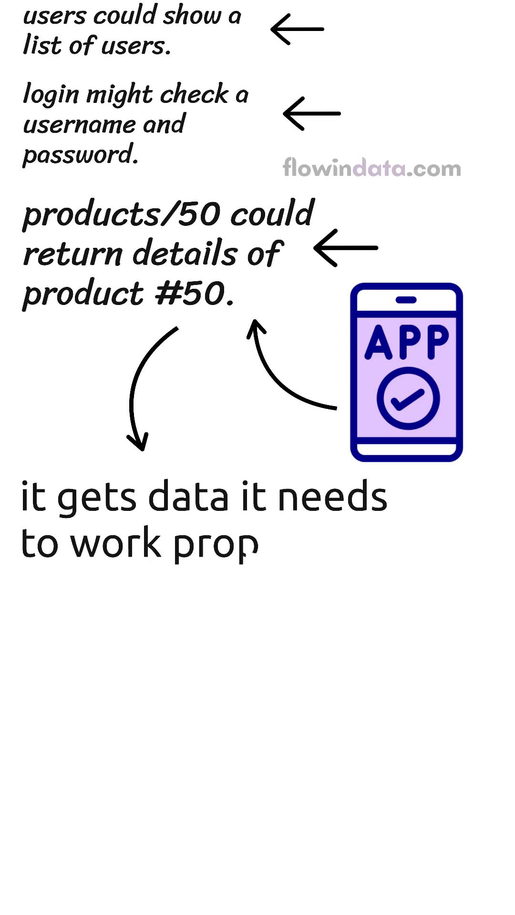